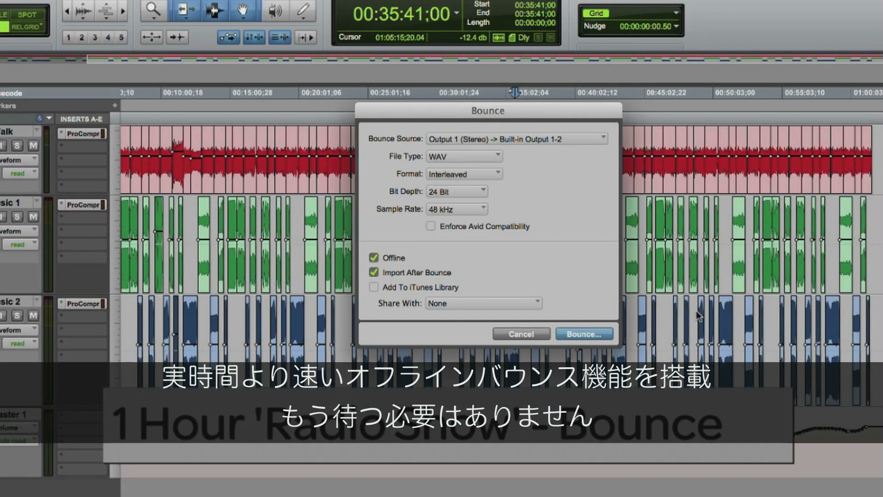
# Bounce the radio show offline as 'Speed Bounce' and import it onto a new track.
pyautogui.click(584, 333)
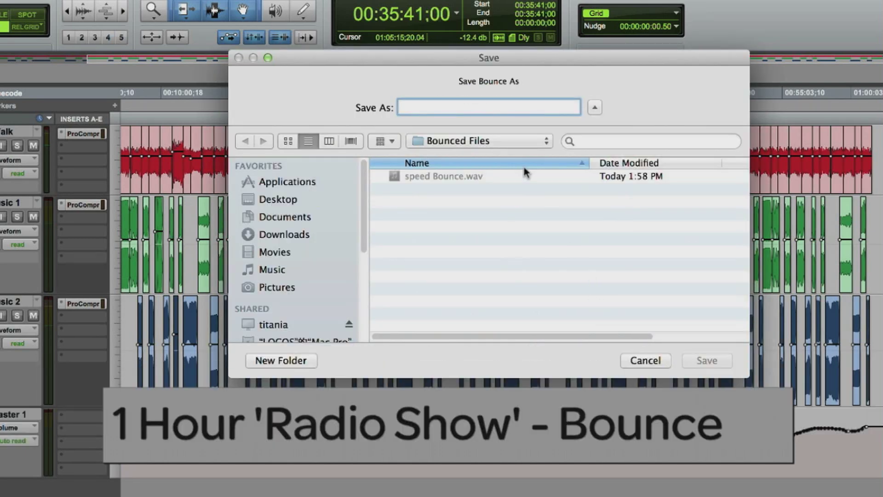
pyautogui.write('Speed')
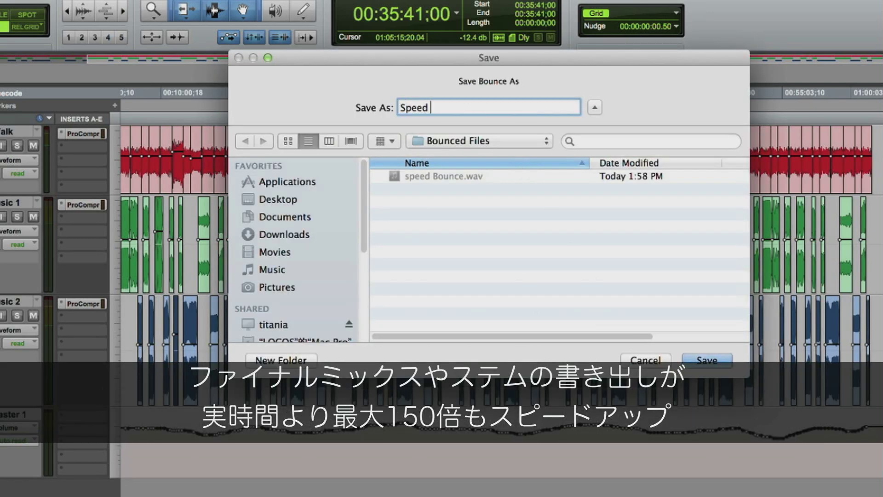
pyautogui.write('Bounce')
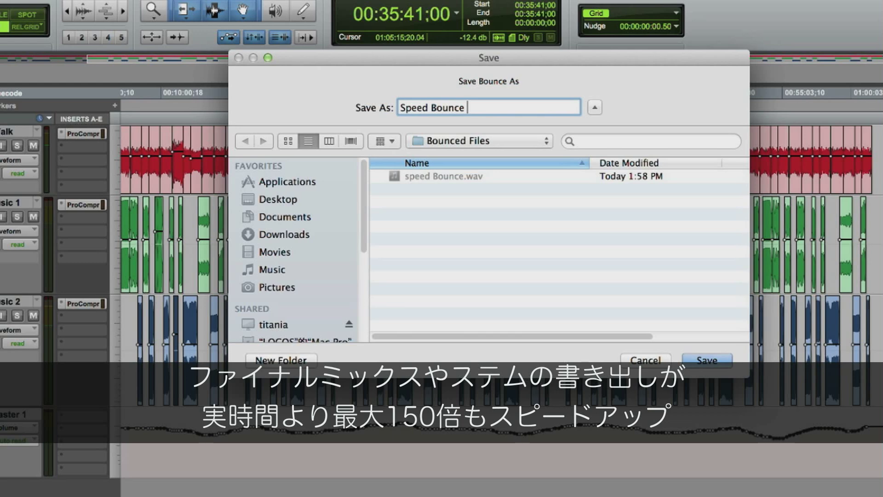
pyautogui.click(706, 360)
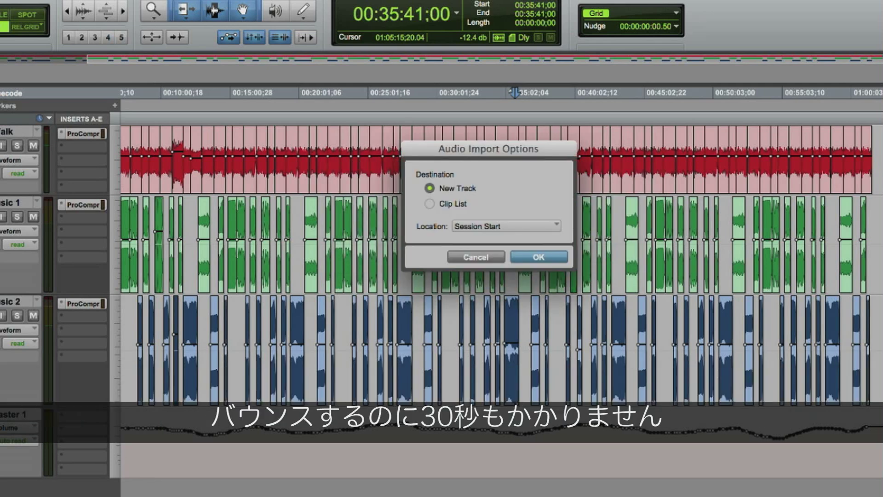
pyautogui.click(538, 256)
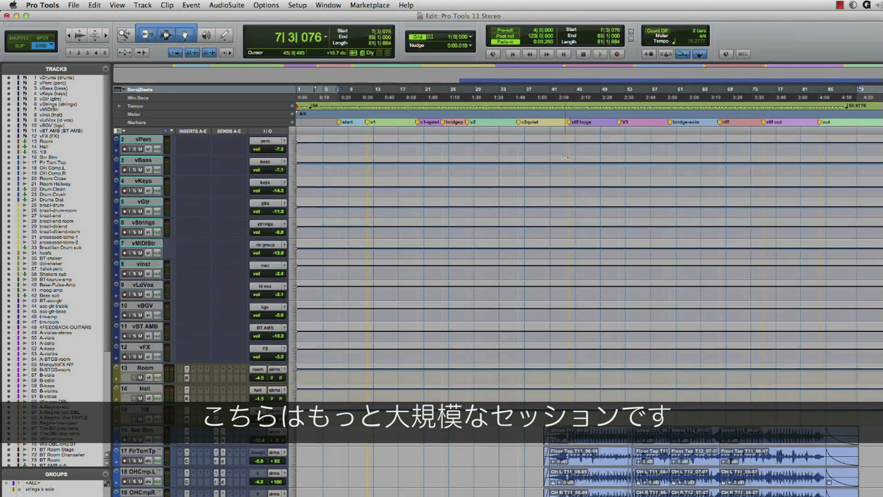
pyautogui.scroll(-3)
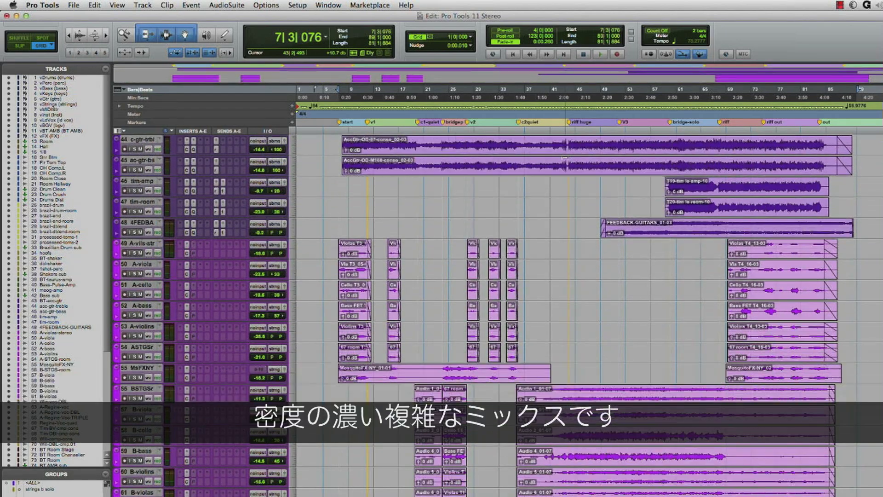
pyautogui.scroll(-3)
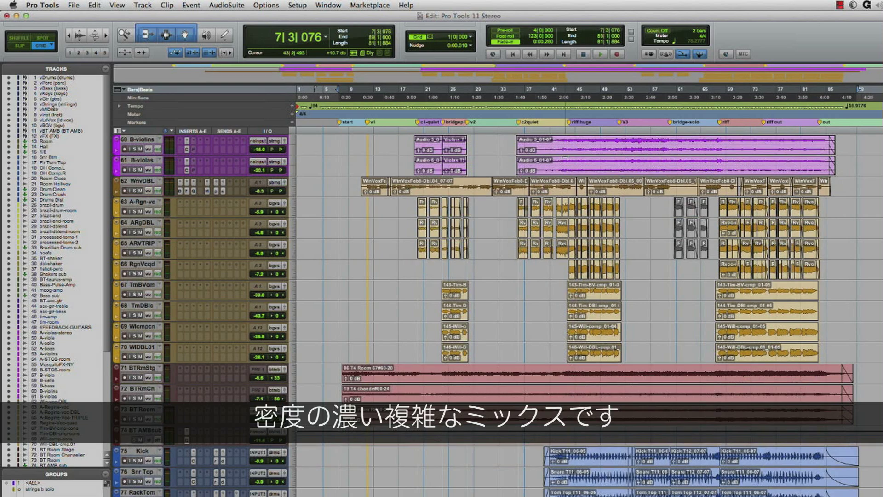
pyautogui.scroll(-3)
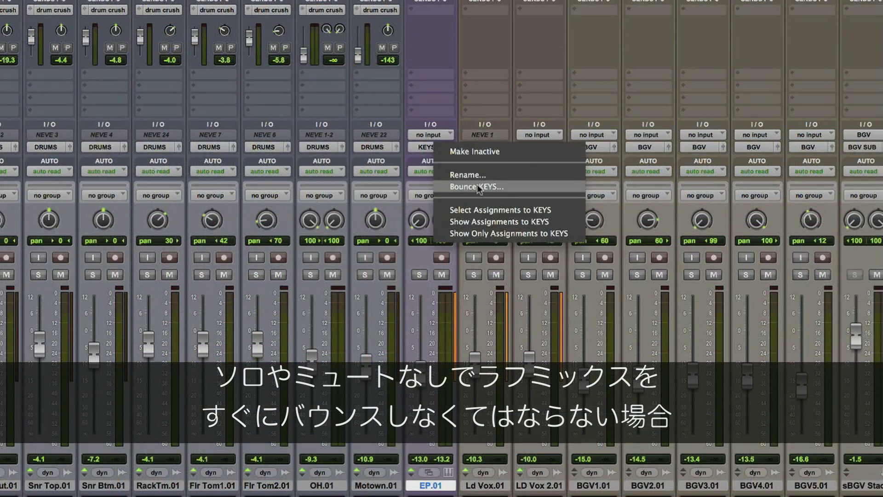
# Bounce the KEYS group offline, then add DX, MX, FX, BG, Foley and 5.1 stem sources.
pyautogui.click(477, 186)
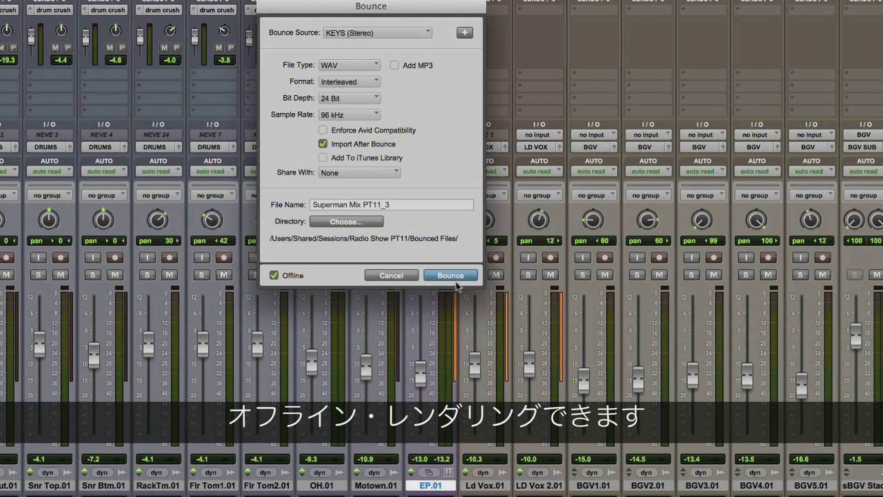
pyautogui.click(450, 276)
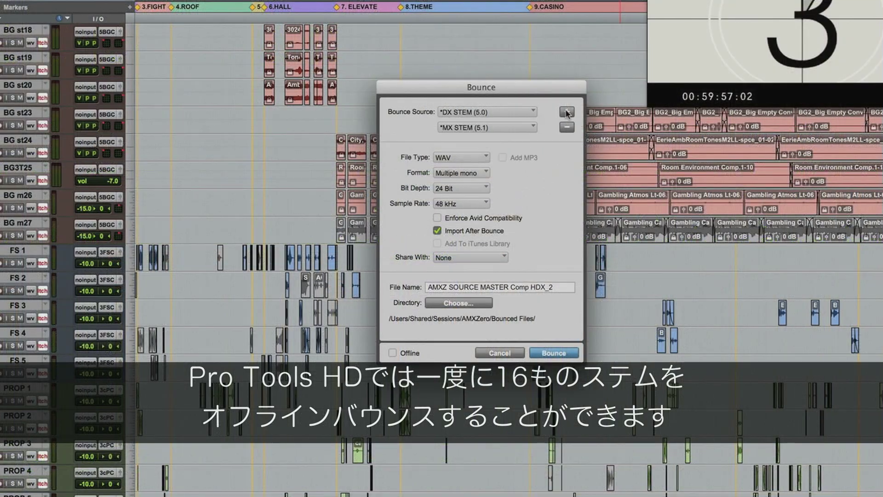
pyautogui.click(567, 112)
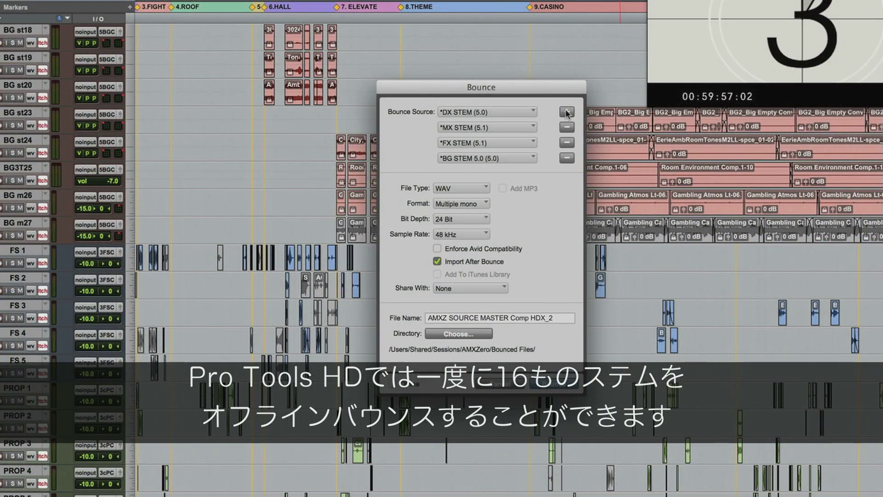
pyautogui.click(565, 111)
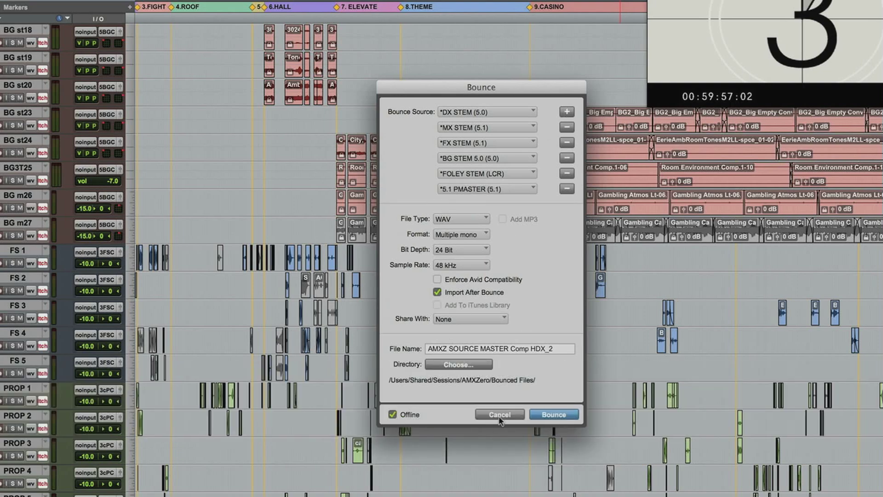
pyautogui.click(552, 414)
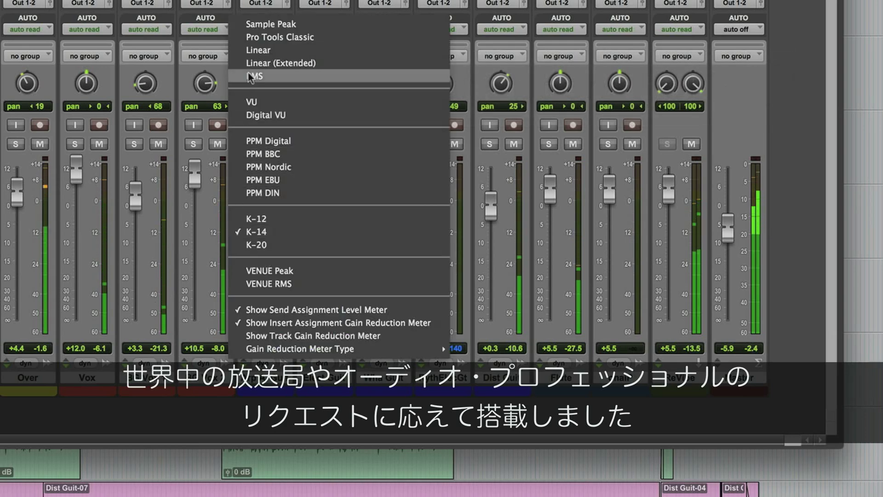
# Change the channel meter type from K-14 to RMS.
pyautogui.click(255, 76)
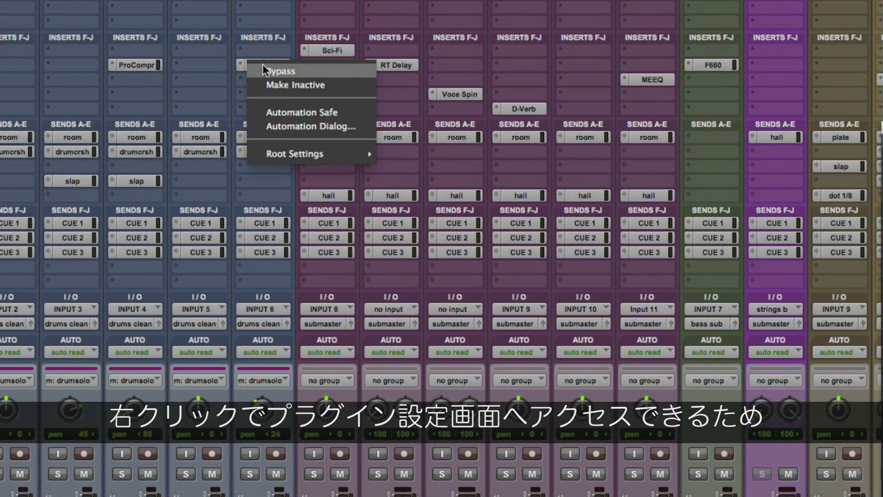
pyautogui.moveTo(294, 153)
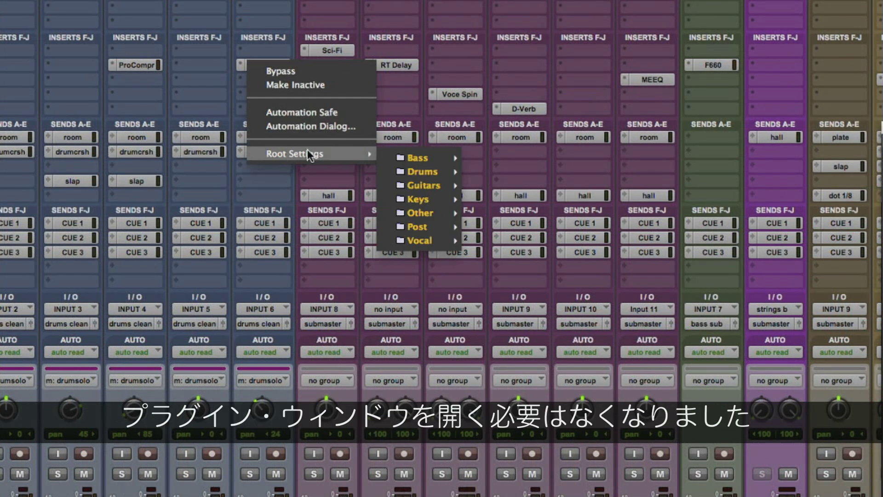
pyautogui.moveTo(421, 172)
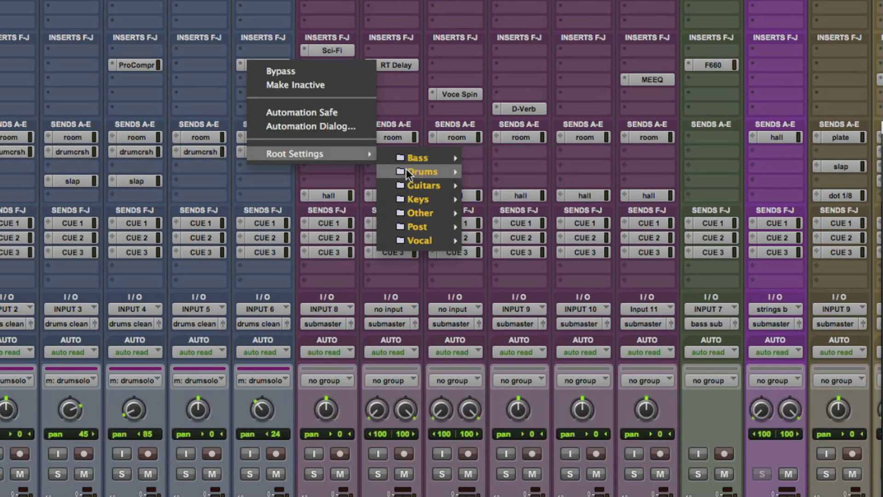
pyautogui.moveTo(422, 185)
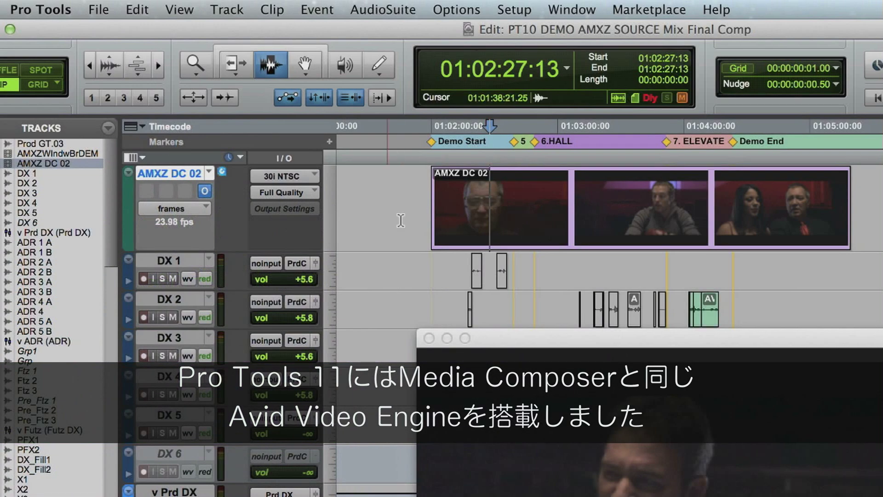
pyautogui.click(284, 175)
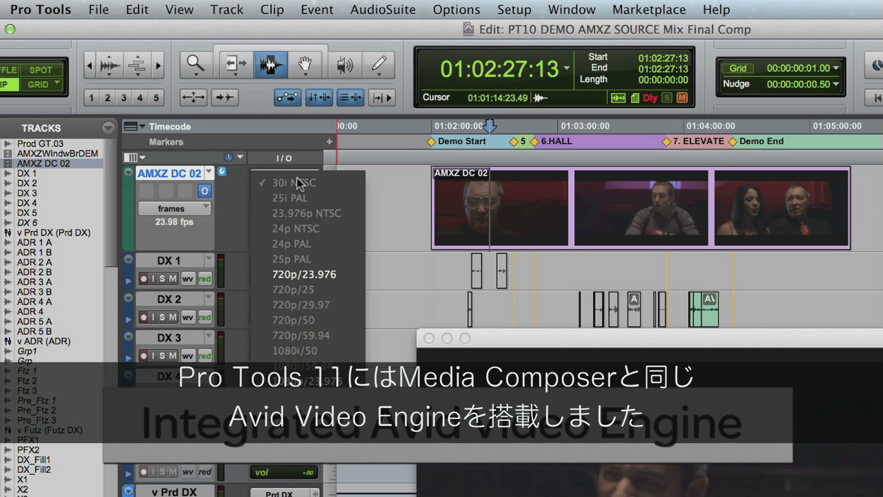
pyautogui.moveTo(373, 204)
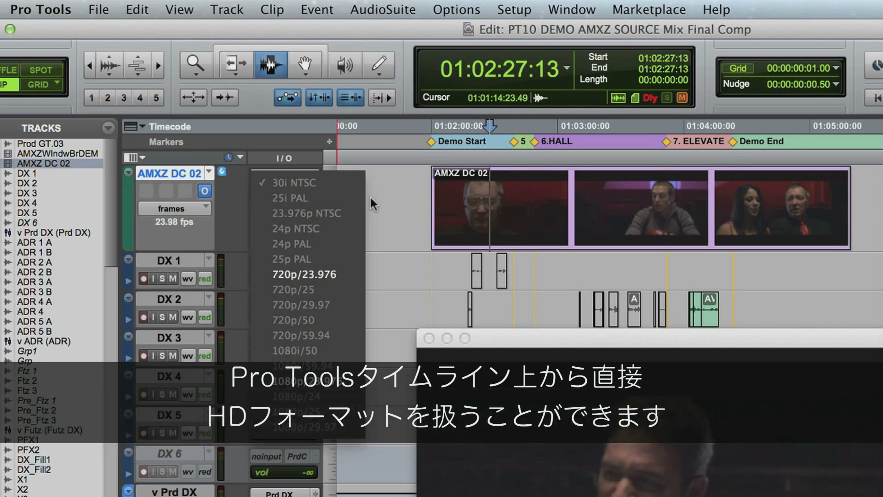
pyautogui.click(291, 182)
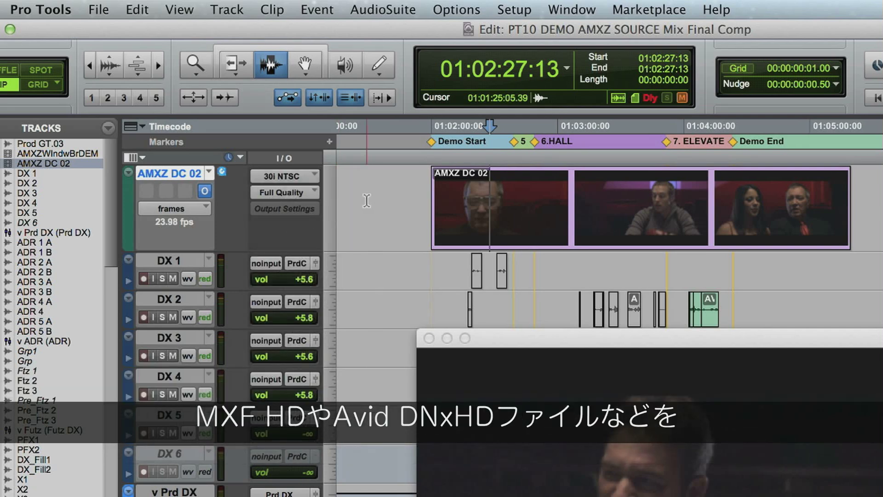
pyautogui.click(284, 193)
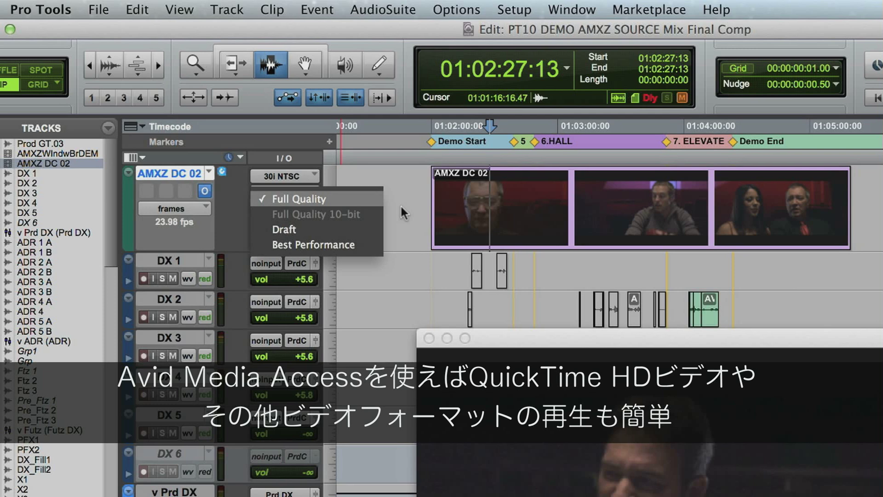
pyautogui.click(293, 198)
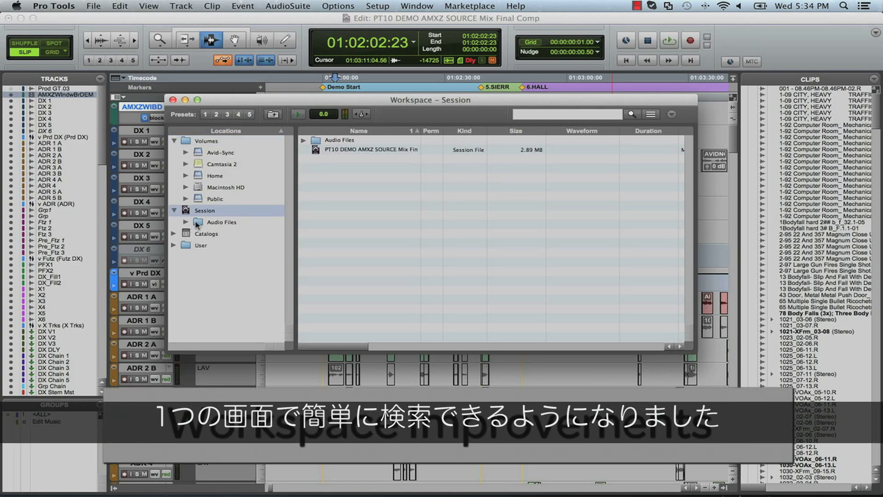
# Open the Desktop folder in the Workspace browser and search for 'acous'.
pyautogui.click(222, 222)
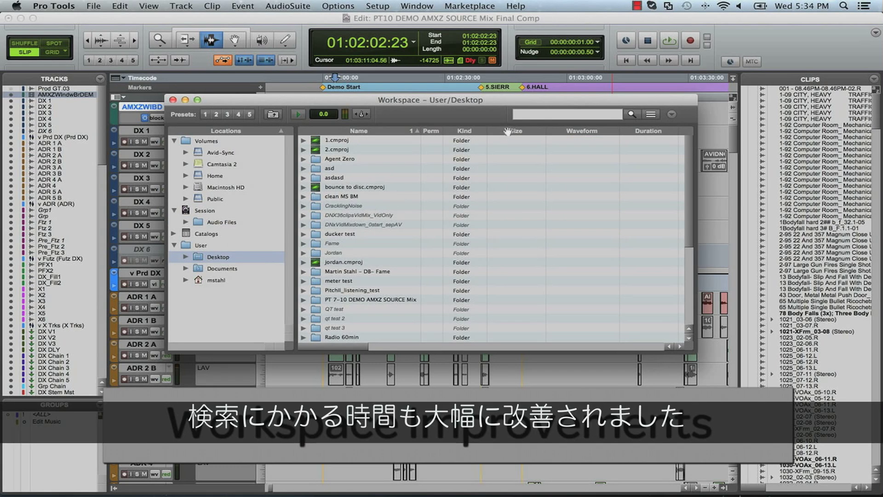
pyautogui.write('acous')
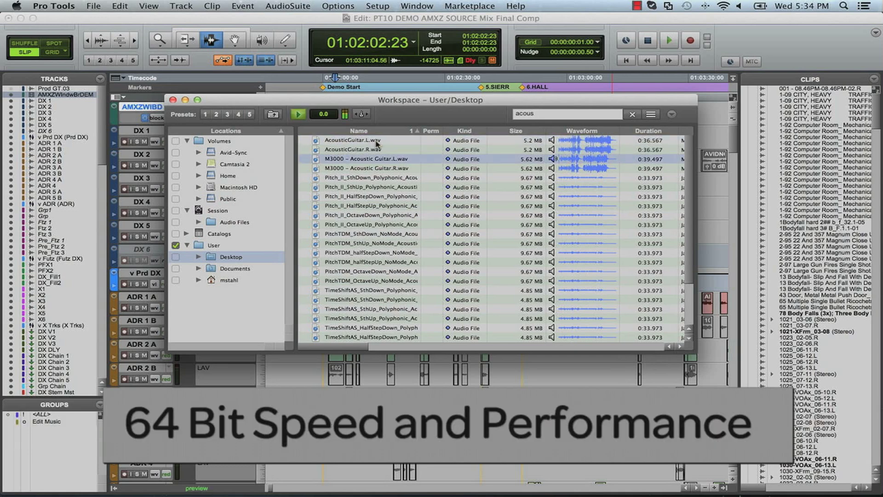
# Open advanced search and set the second rule's column to Sample Rate.
pyautogui.click(372, 168)
pyautogui.write('cla')
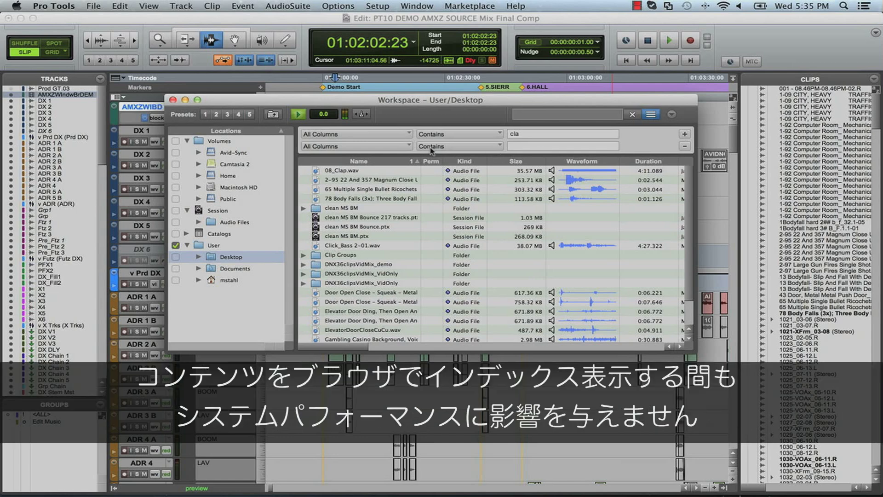
pyautogui.click(355, 134)
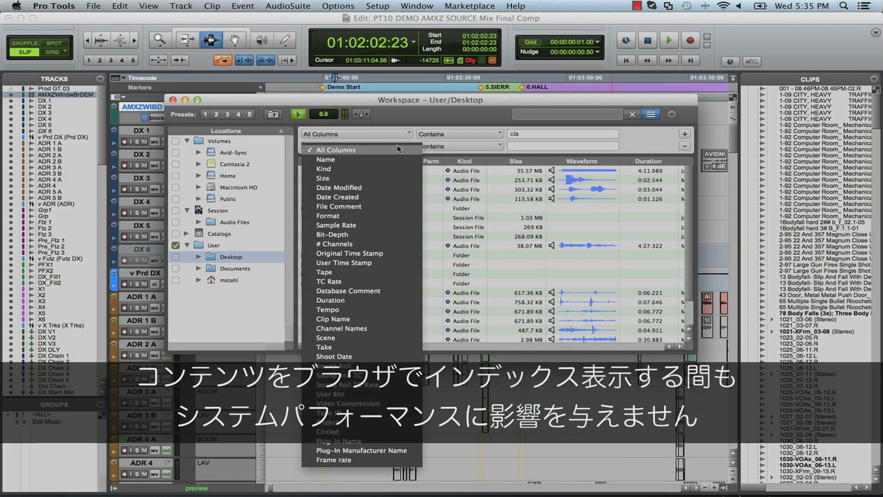
pyautogui.click(331, 225)
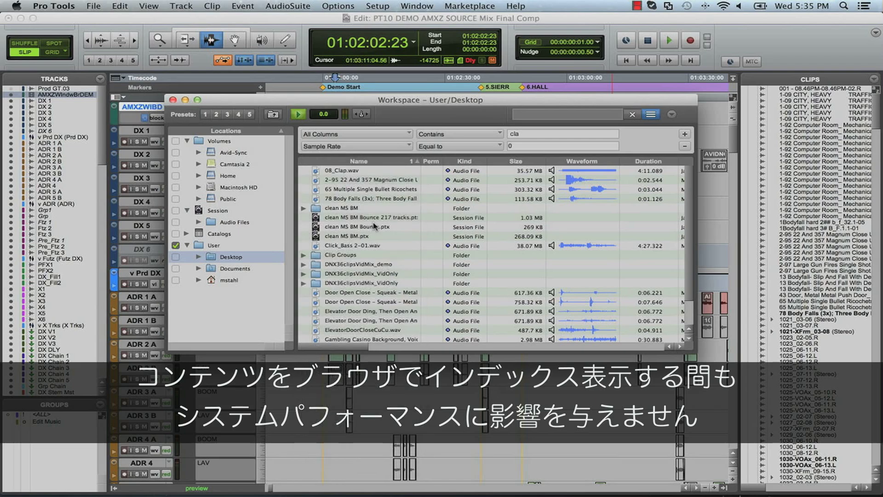